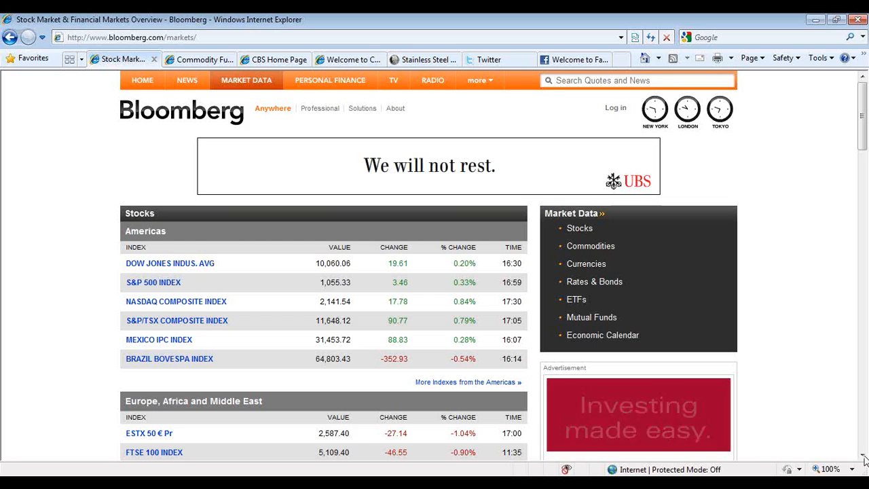
# Scroll past the Americas, Europe and Asia-Pacific index tables to Stock Futures.
pyautogui.scroll(-3)
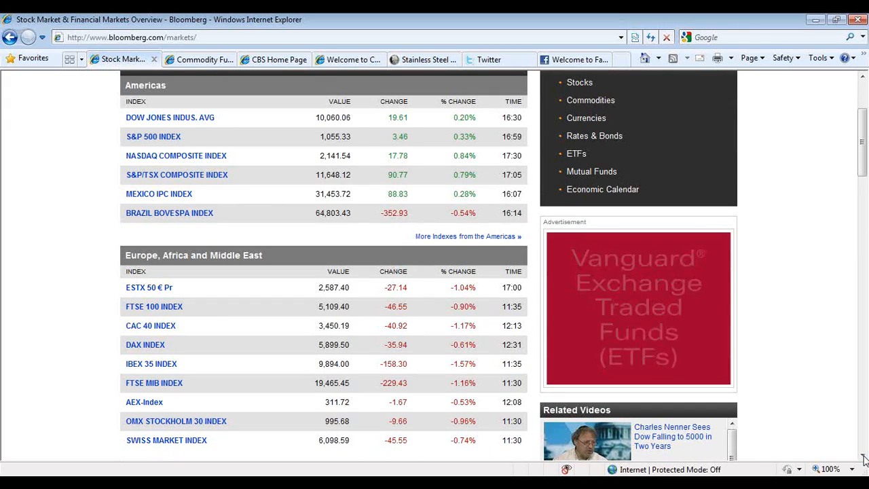
pyautogui.scroll(-3)
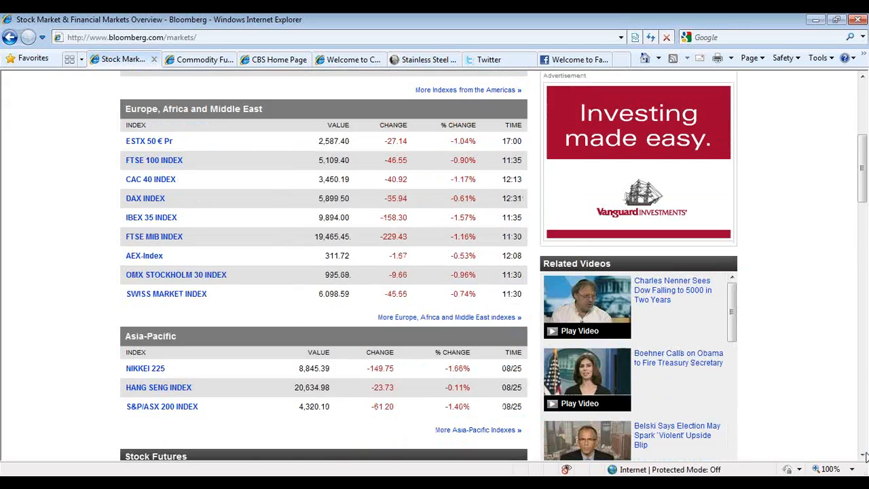
pyautogui.scroll(-3)
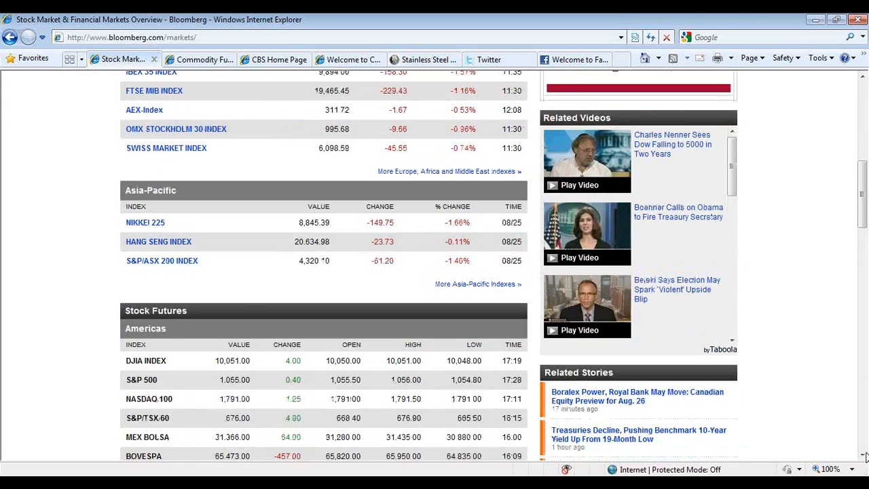
pyautogui.scroll(-3)
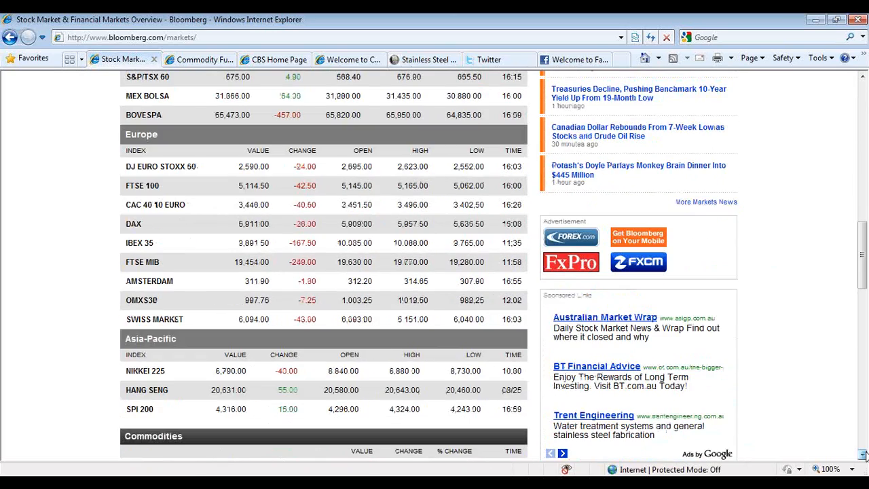
pyautogui.scroll(-3)
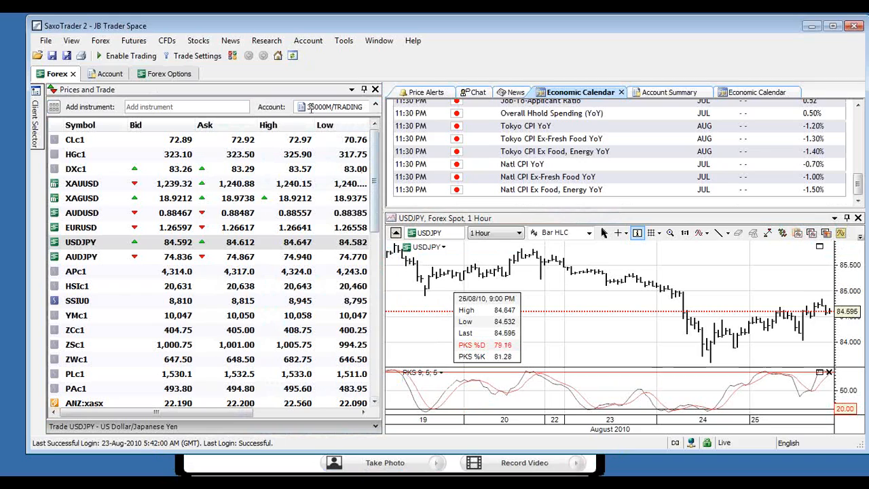
# Load the DXc1 US dollar index hourly chart, enlarged and zoomed out across August.
pyautogui.click(81, 257)
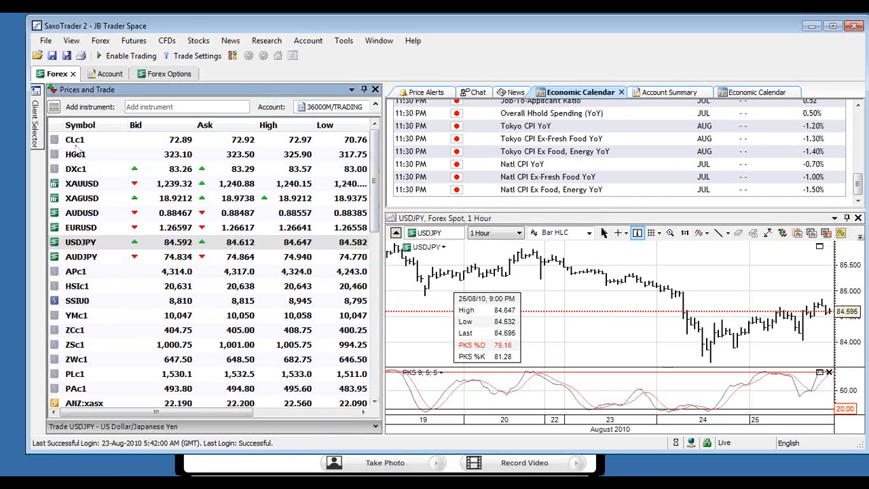
pyautogui.click(76, 168)
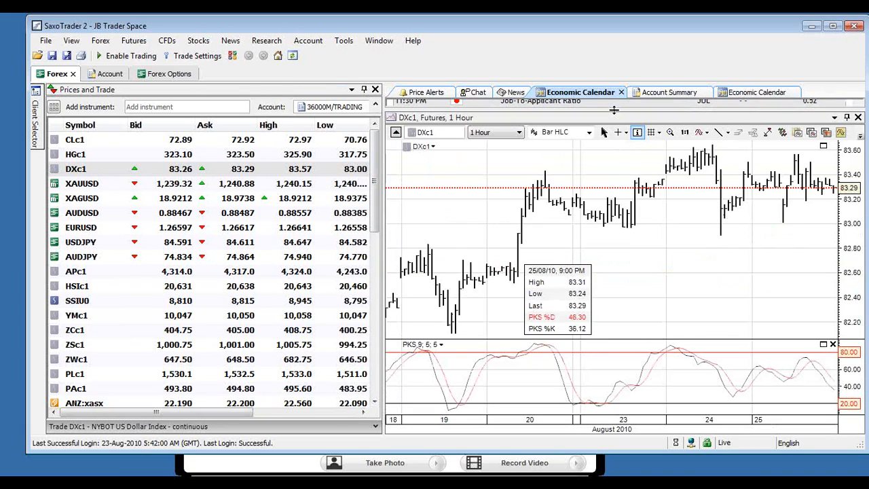
pyautogui.click(81, 227)
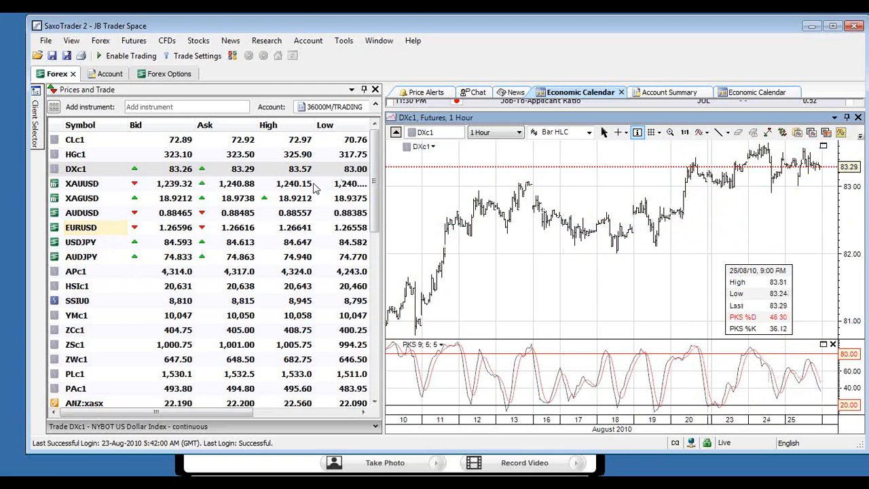
# Load the AUDUSD hourly chart from the Prices and Trade list.
pyautogui.click(81, 213)
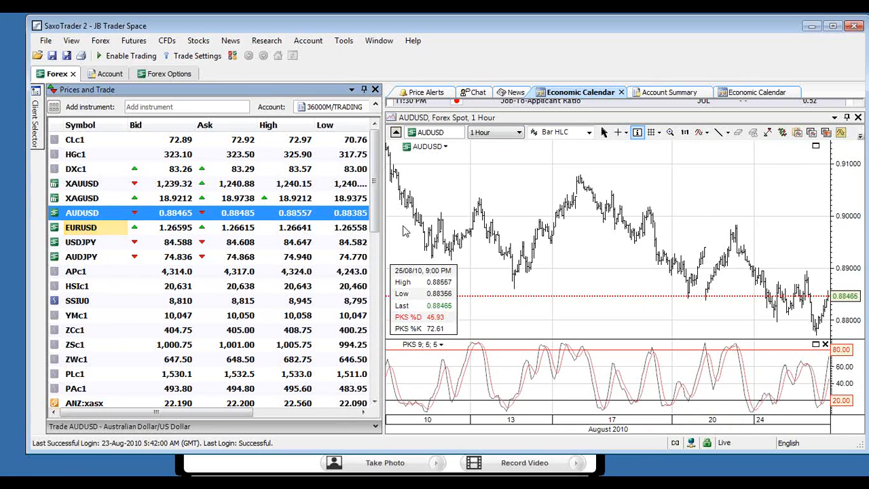
pyautogui.moveTo(808, 303)
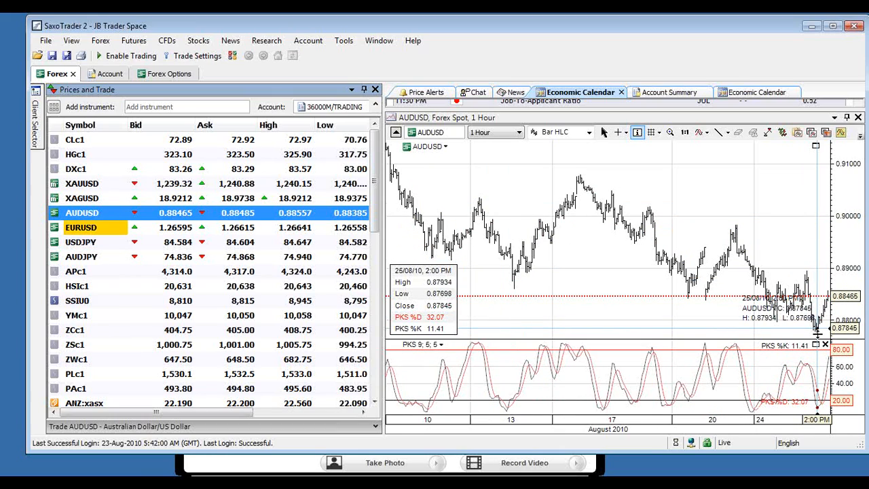
pyautogui.moveTo(793, 328)
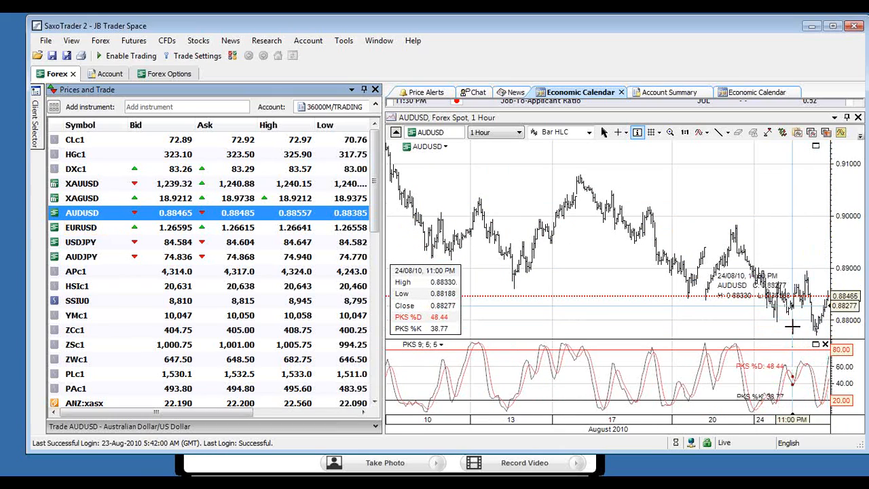
pyautogui.moveTo(791, 326)
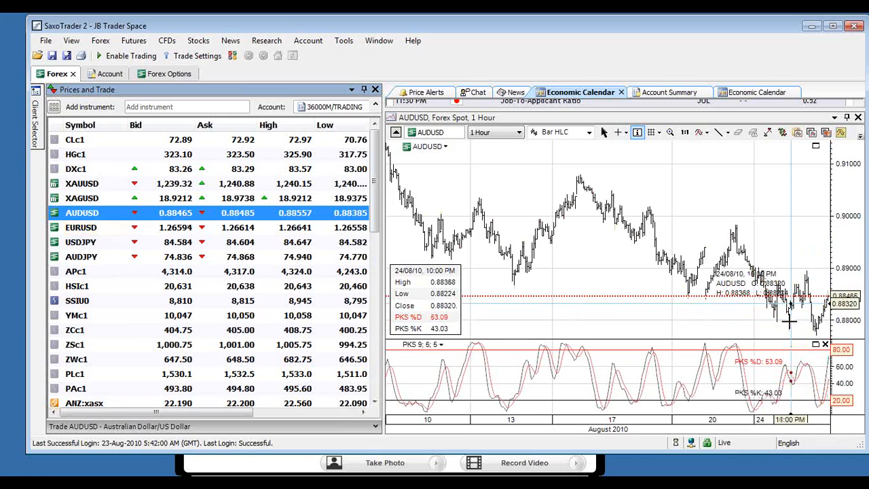
pyautogui.moveTo(679, 309)
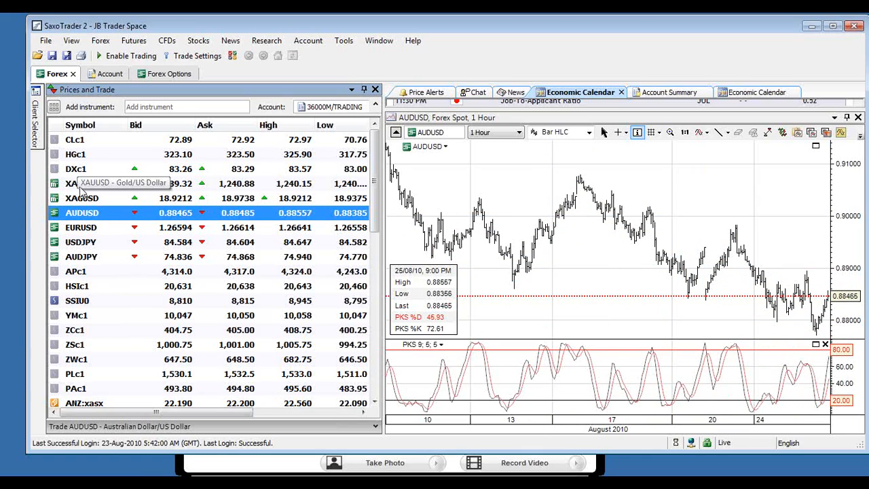
# Load the CLc1 crude oil hourly chart and zoom out to show July–August.
pyautogui.click(75, 139)
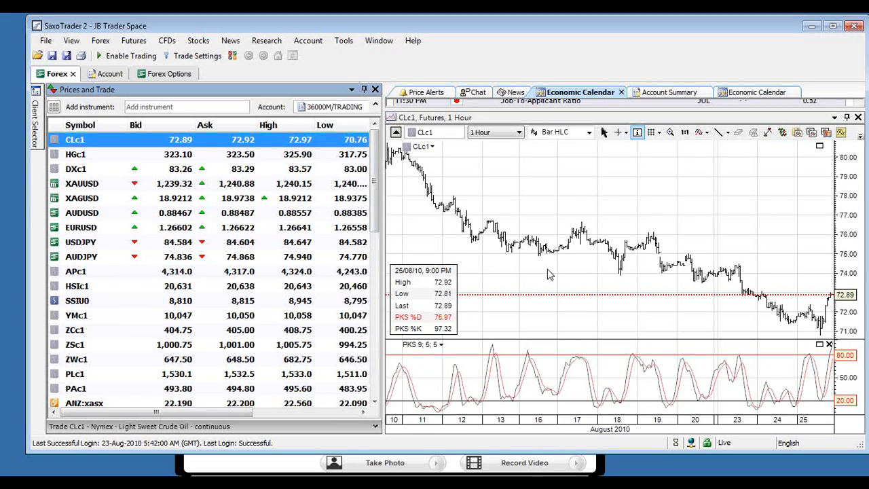
pyautogui.click(81, 227)
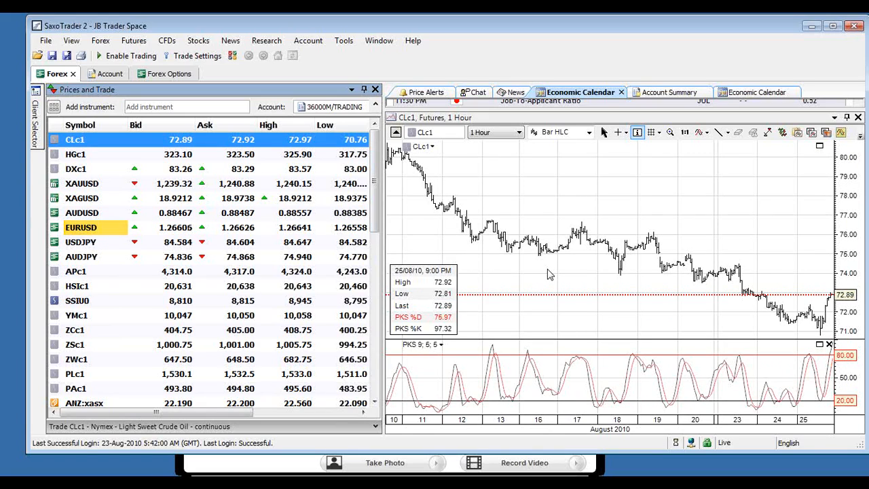
pyautogui.click(82, 226)
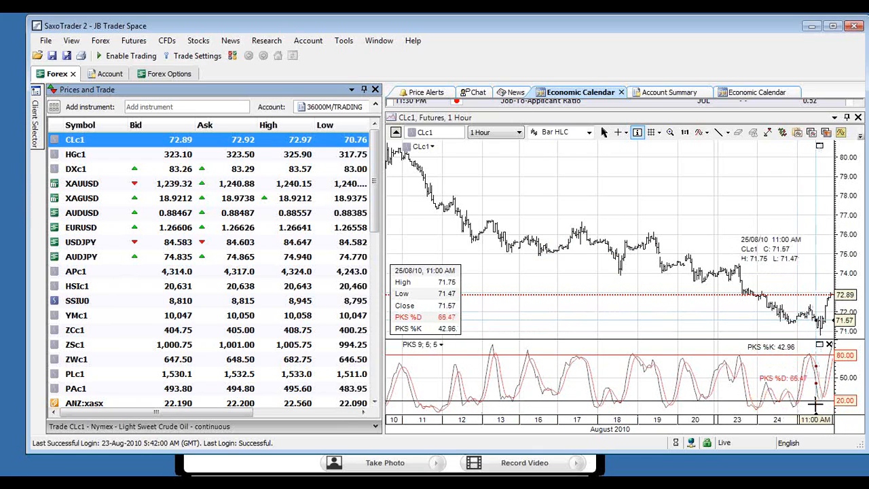
pyautogui.moveTo(764, 391)
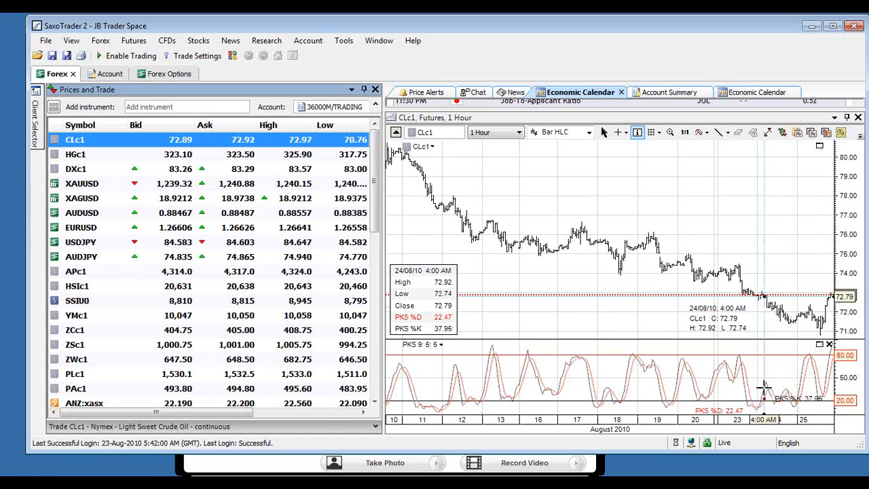
pyautogui.moveTo(645, 412)
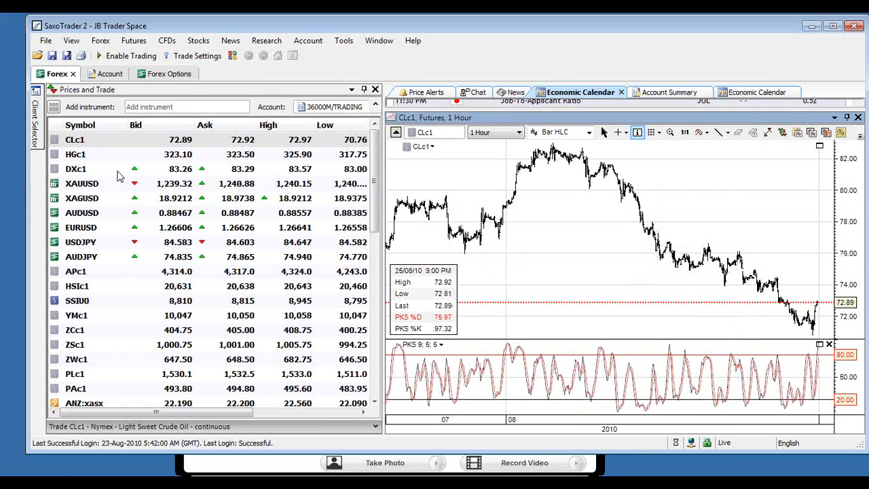
# Load the XAUUSD gold hourly chart from the Prices and Trade list.
pyautogui.click(81, 183)
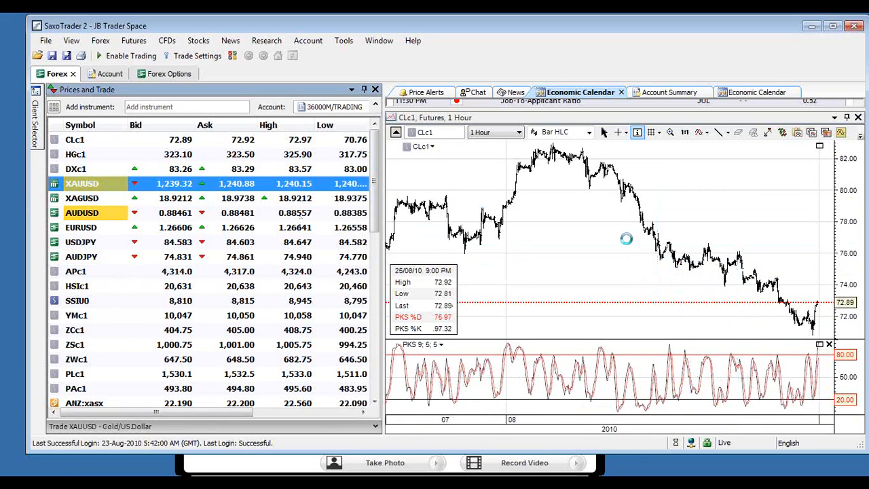
pyautogui.click(81, 184)
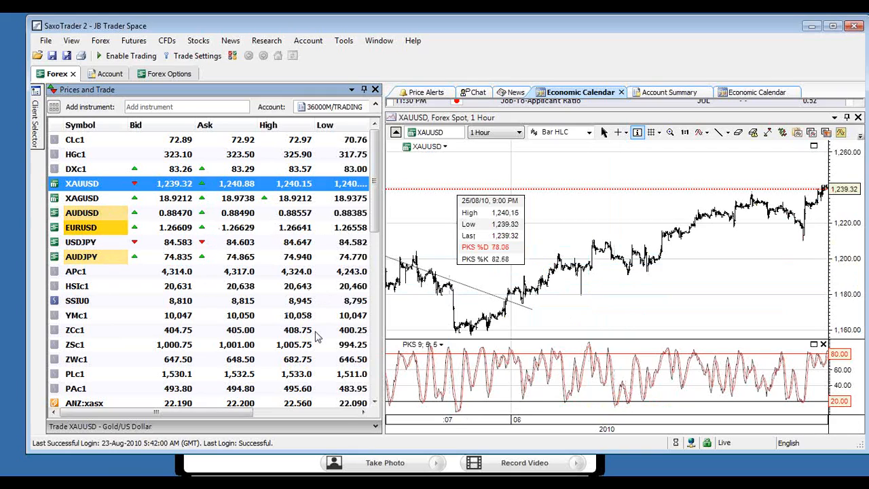
# Load the APc1 SPI 200 futures hourly chart.
pyautogui.click(76, 271)
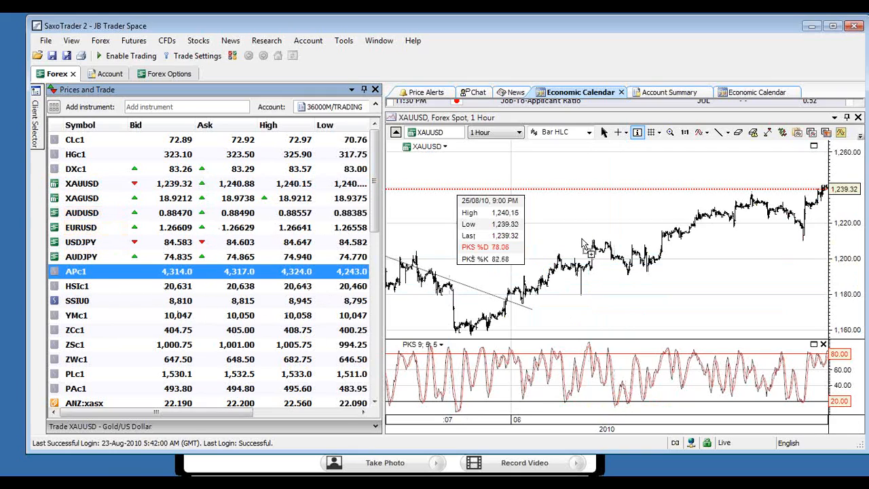
pyautogui.click(75, 271)
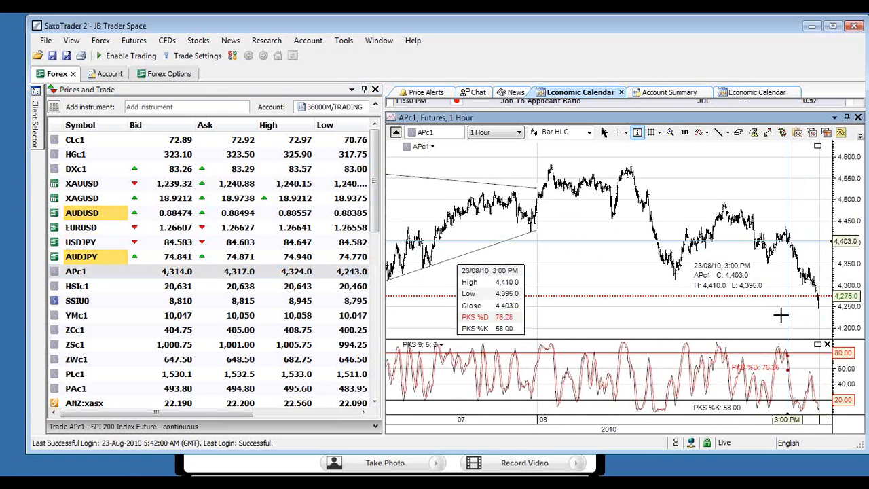
pyautogui.moveTo(750, 324)
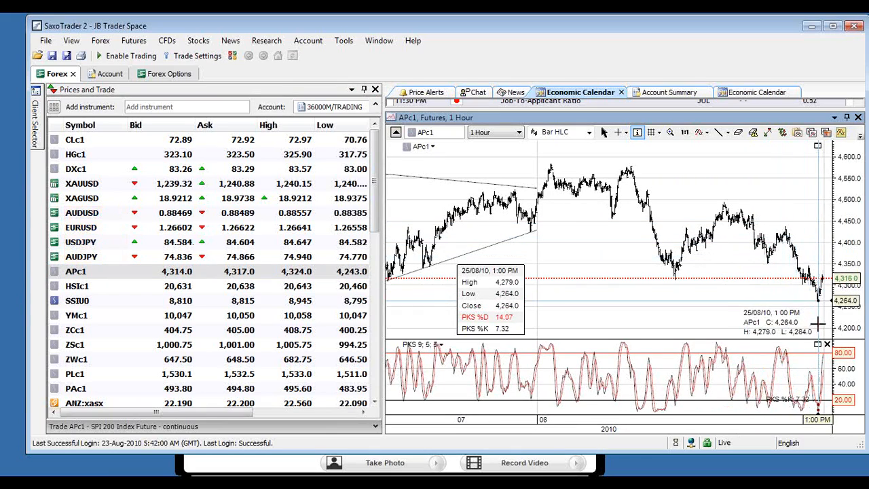
pyautogui.moveTo(624, 265)
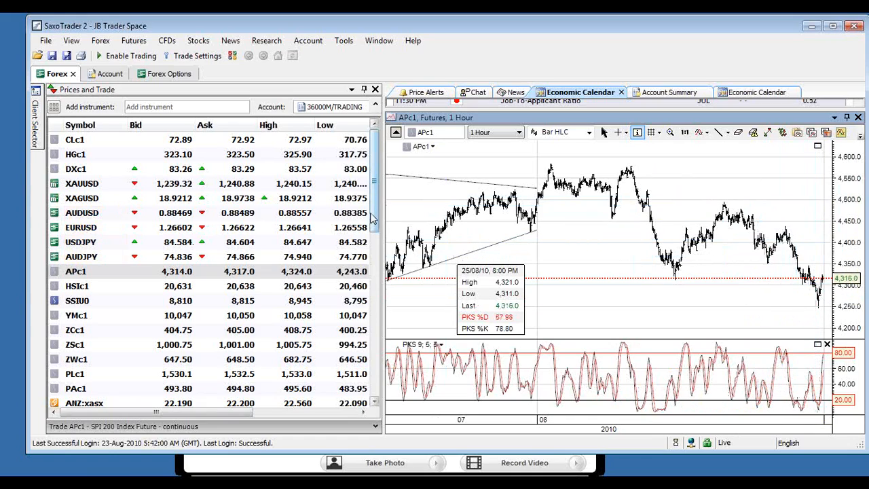
# Scroll down the Prices and Trade list and load the RRc1 rough rice hourly chart.
pyautogui.scroll(-3)
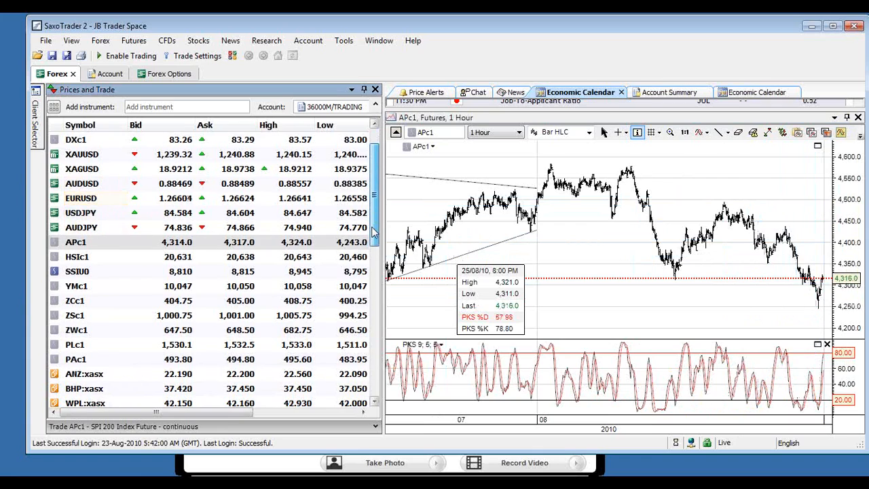
pyautogui.scroll(-3)
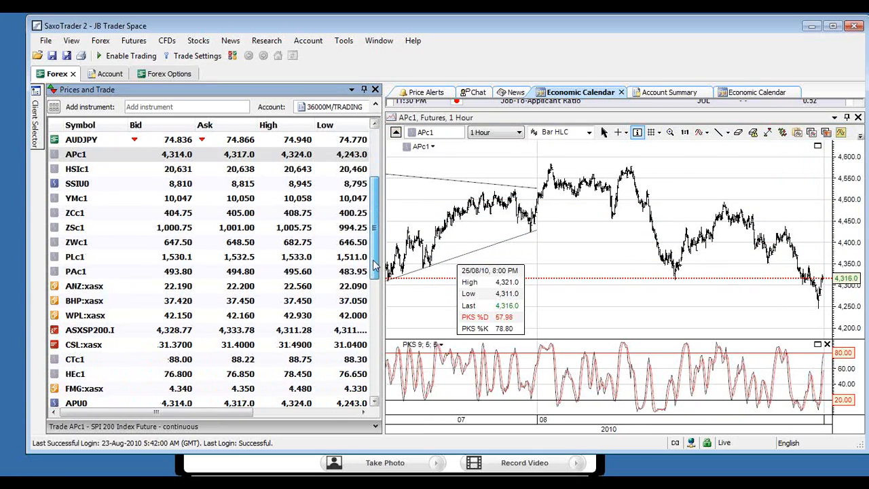
pyautogui.scroll(-3)
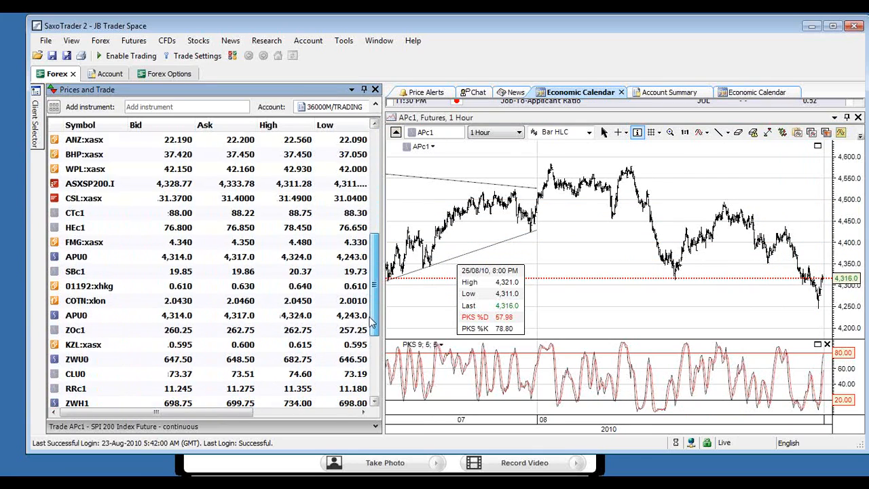
pyautogui.scroll(-3)
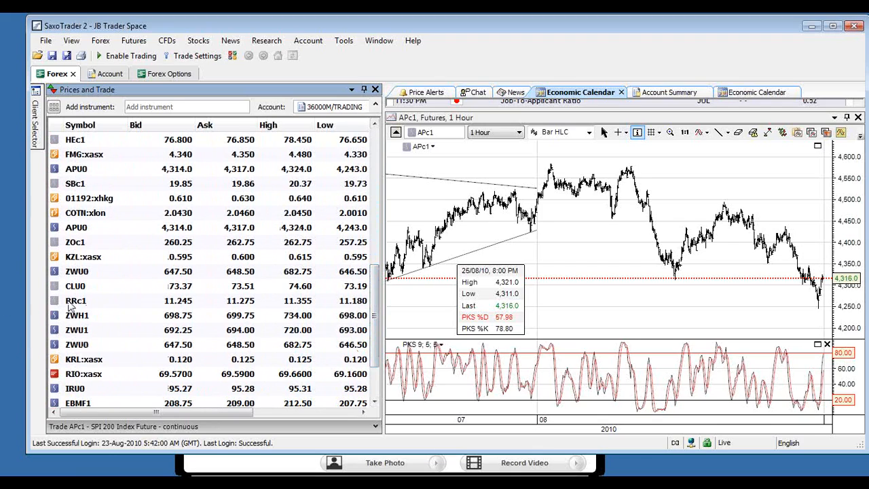
pyautogui.click(76, 300)
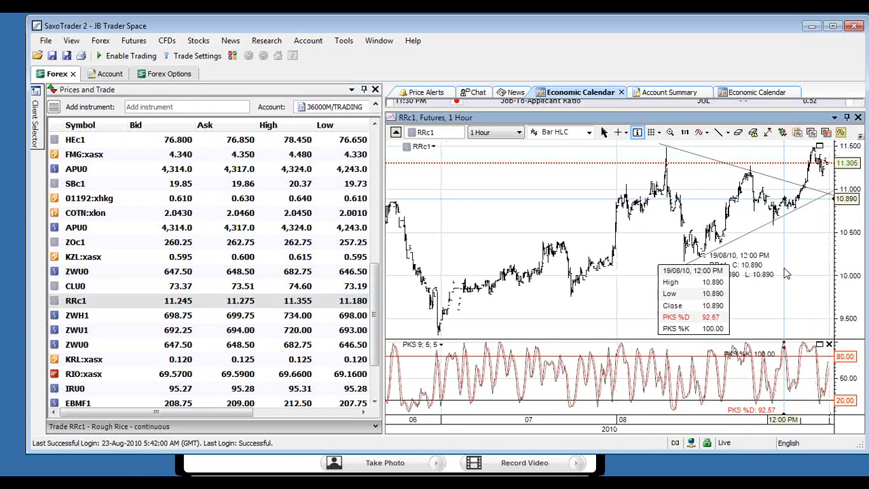
pyautogui.moveTo(784, 271)
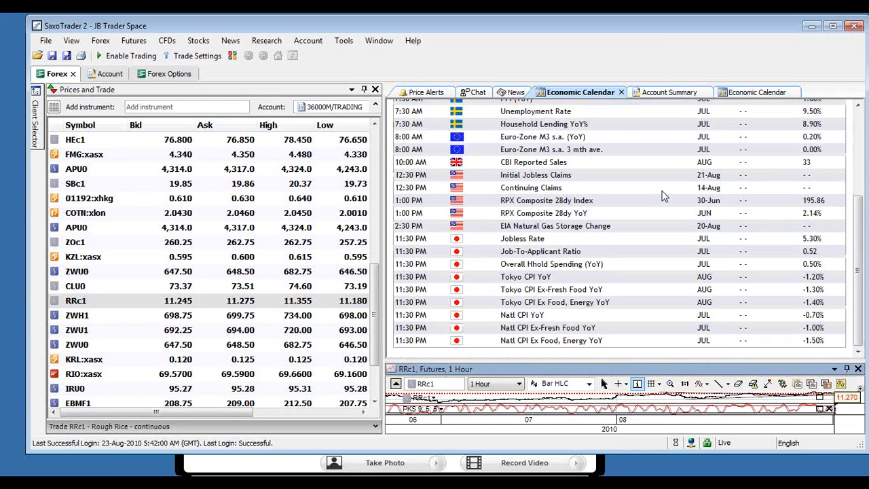
pyautogui.moveTo(641, 196)
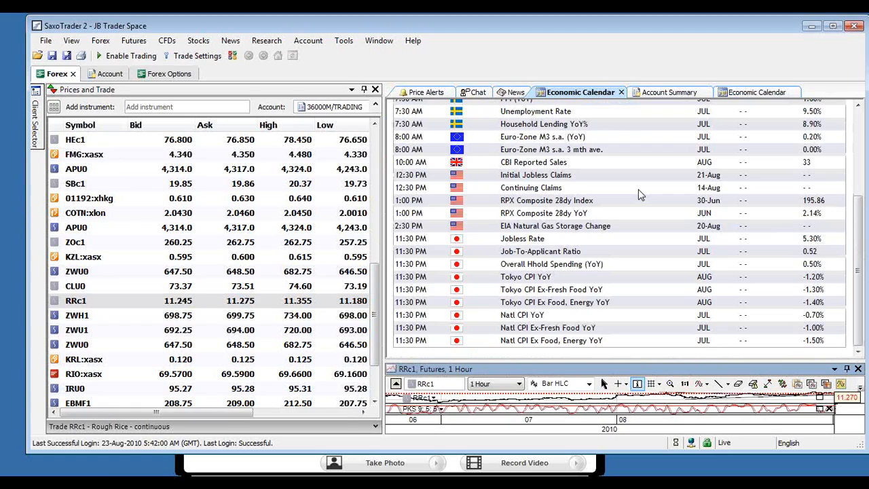
pyautogui.moveTo(853, 277)
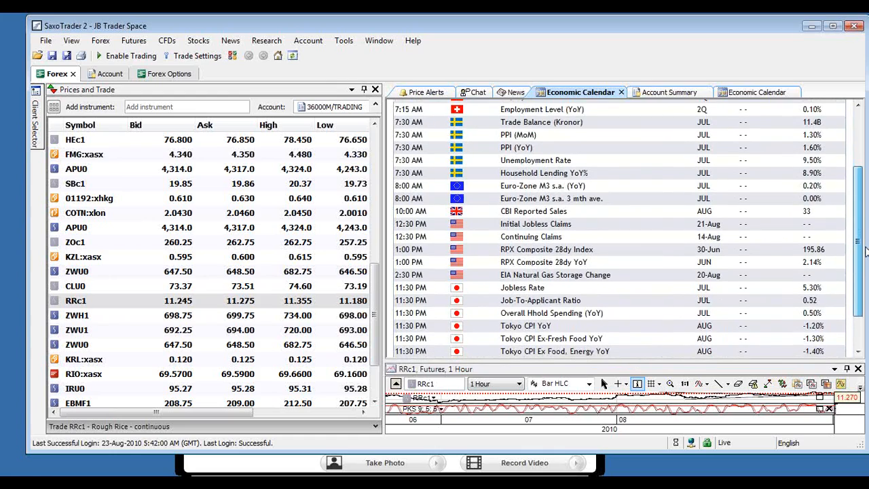
# Scroll through the expanded economic calendar's upcoming data releases.
pyautogui.scroll(-3)
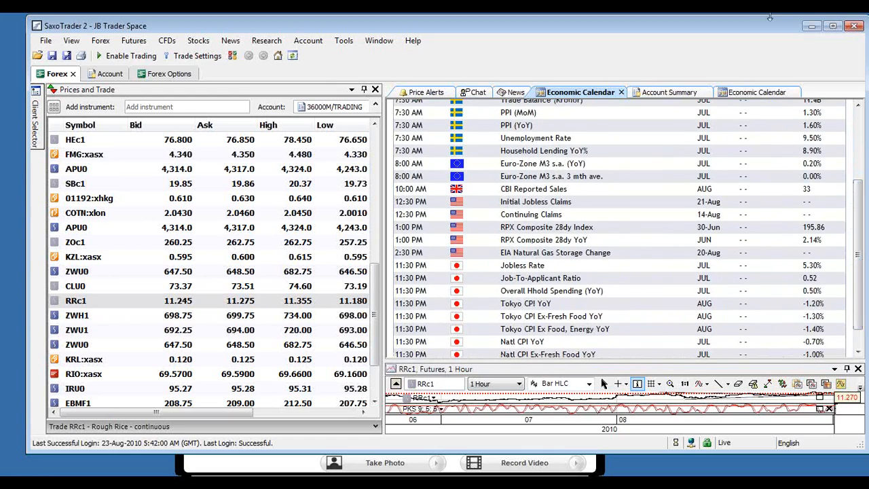